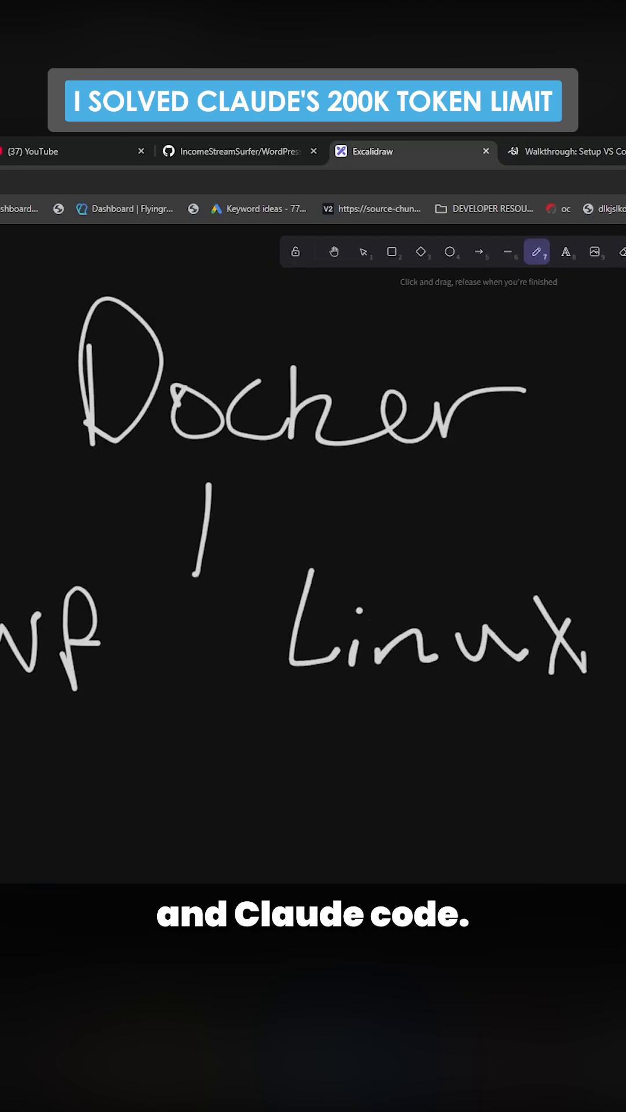
- Add the bright-data and context7 MCP servers with claude mcp add and show the wordpress files
left_click(563, 151)
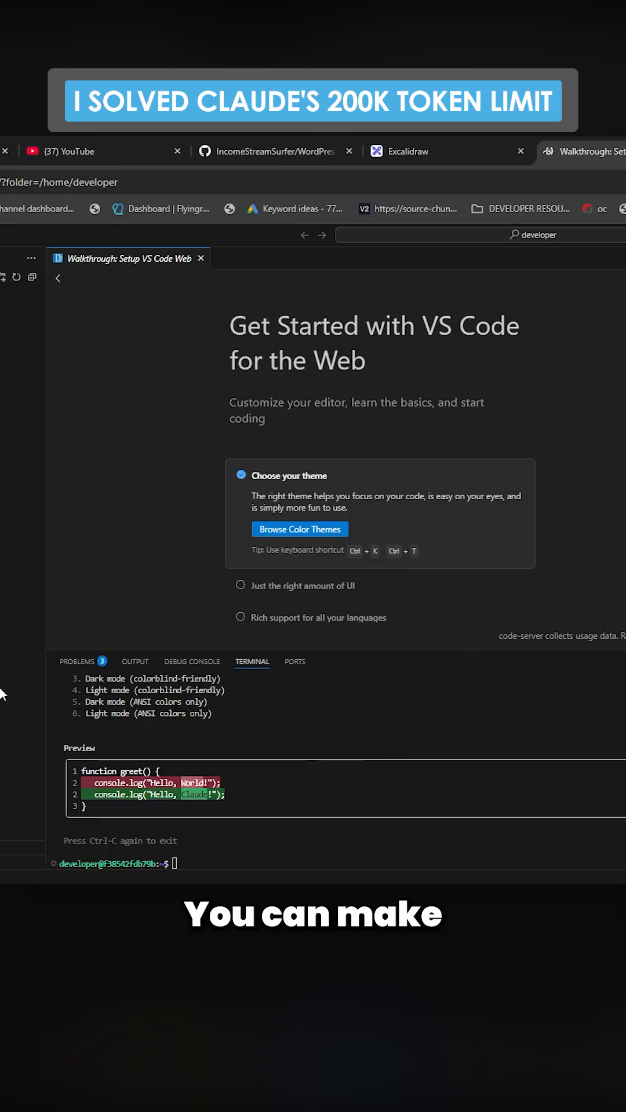
mouse_move(191, 661)
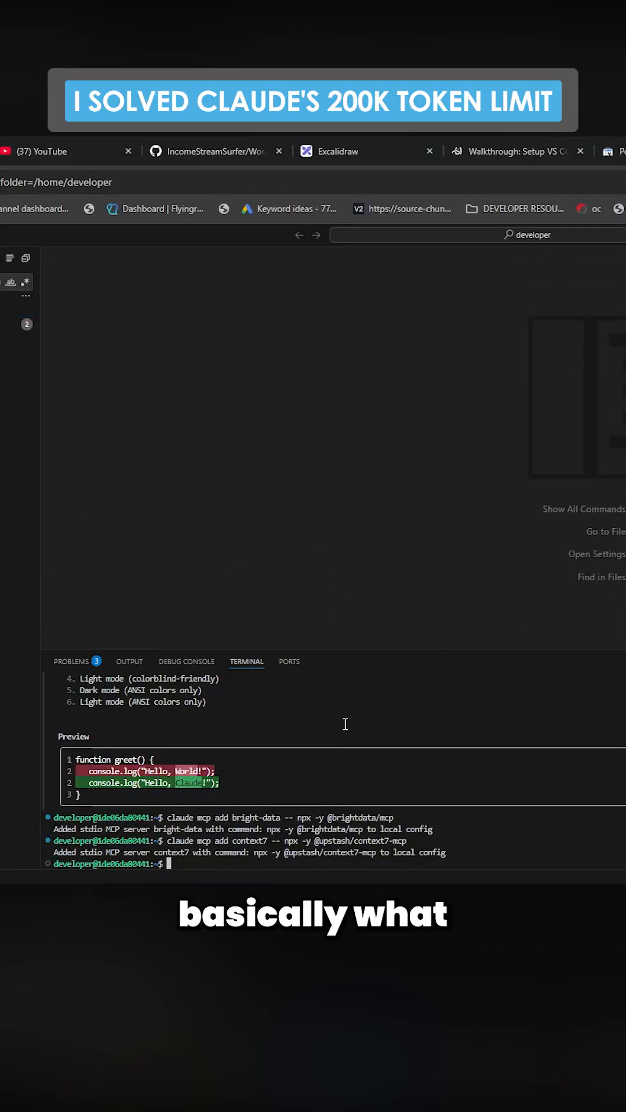
type("claude")
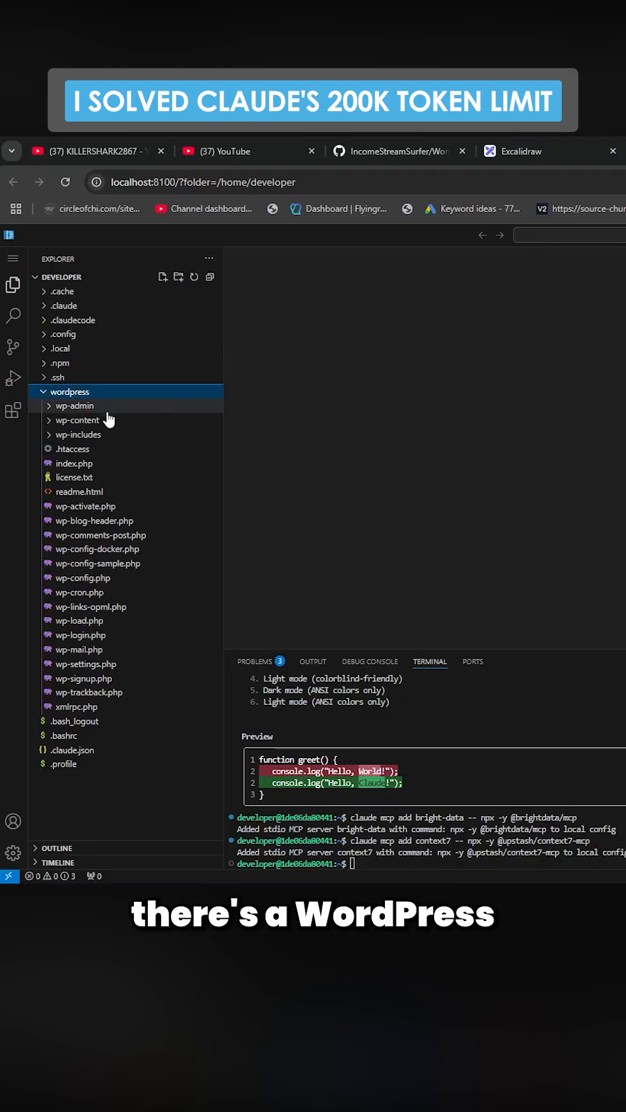
key("alt+tab")
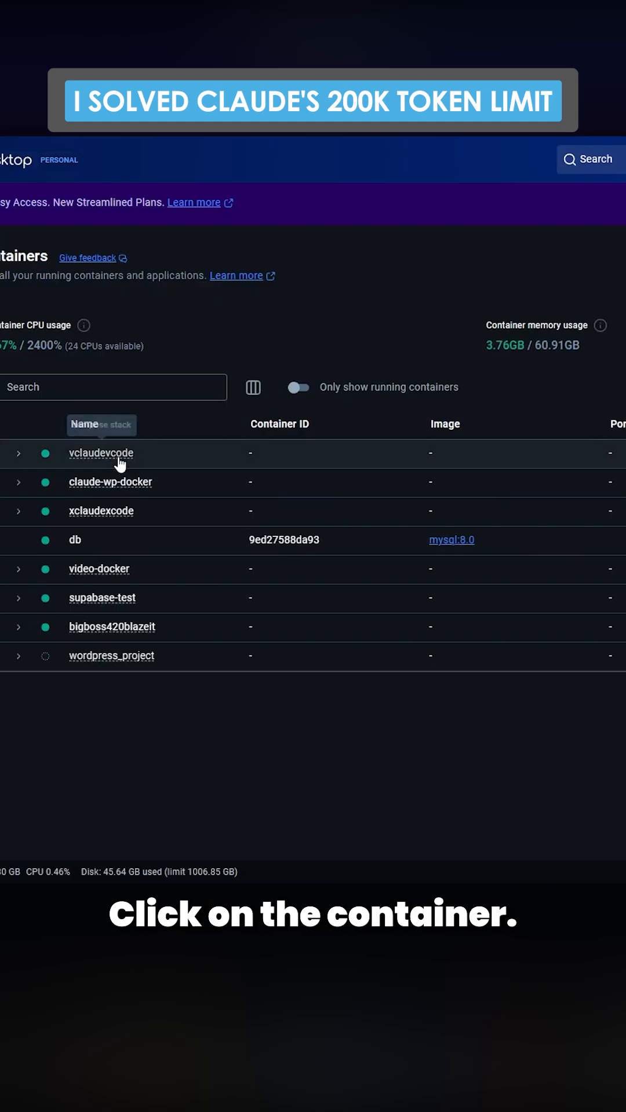
- Select the container in Docker Desktop and open index.html under wordpress/data-for-website
left_click(102, 453)
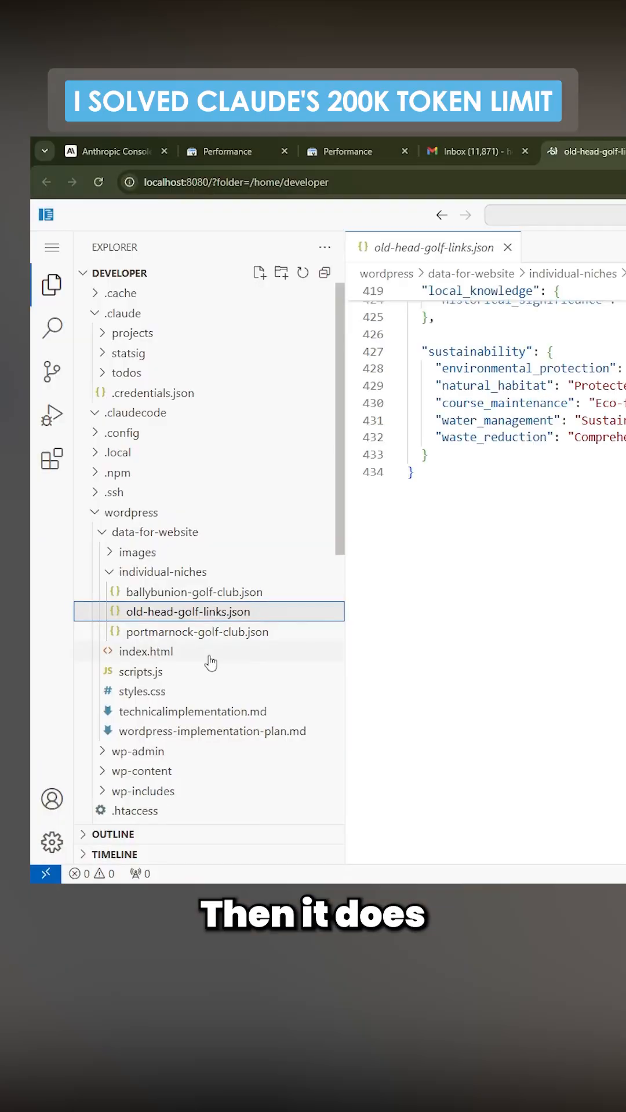
left_click(146, 651)
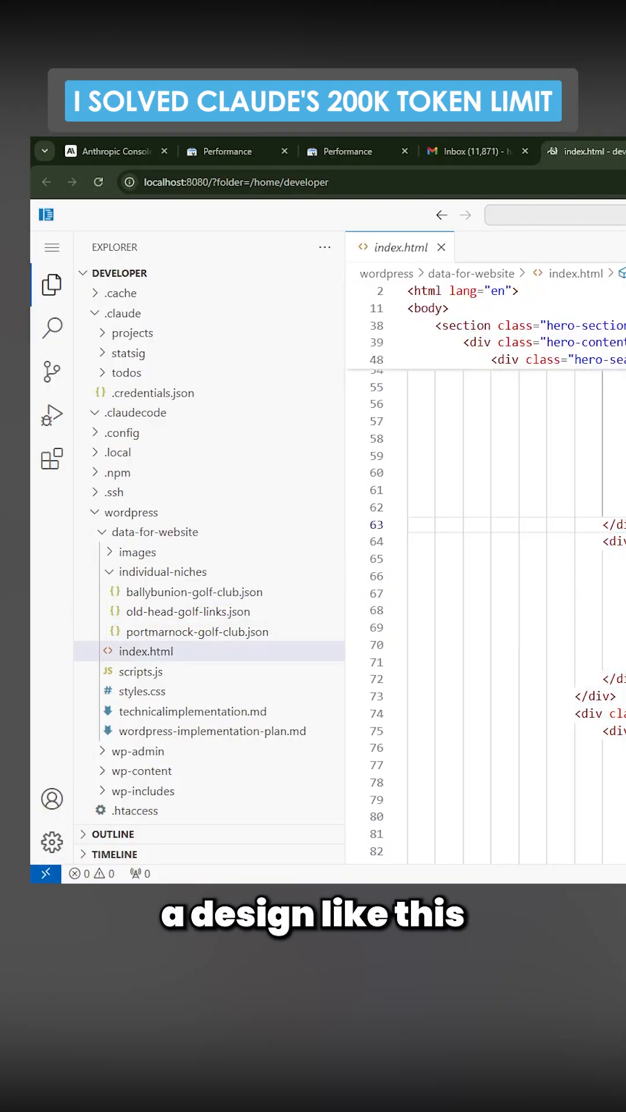